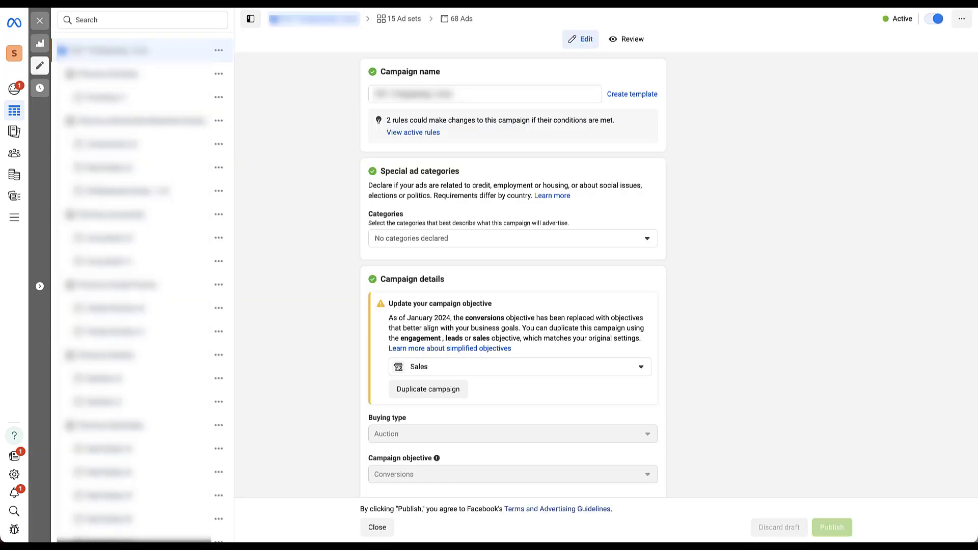
Scroll to the Advantage campaign budget section showing the $129.00 daily budget and Budget scheduling.
scroll(down, 3)
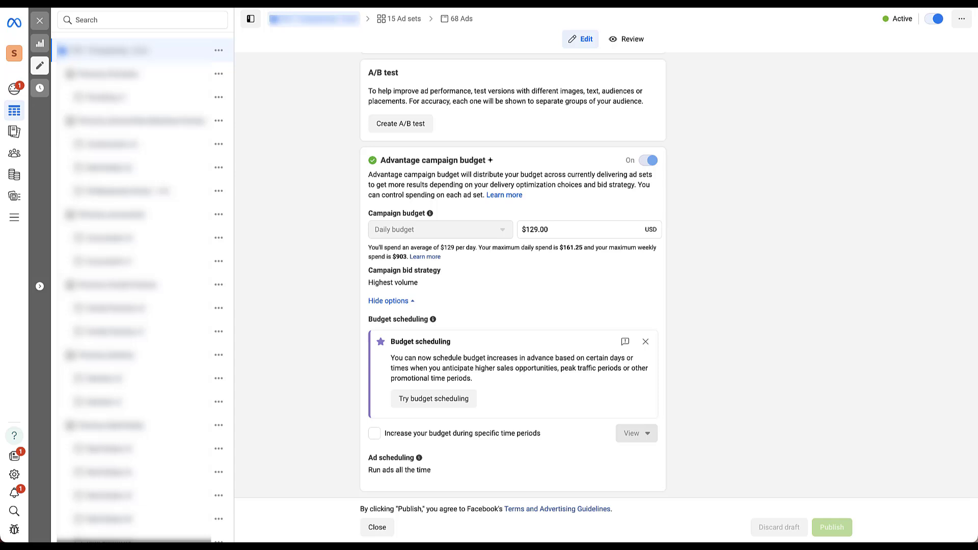
mouse_move(433, 398)
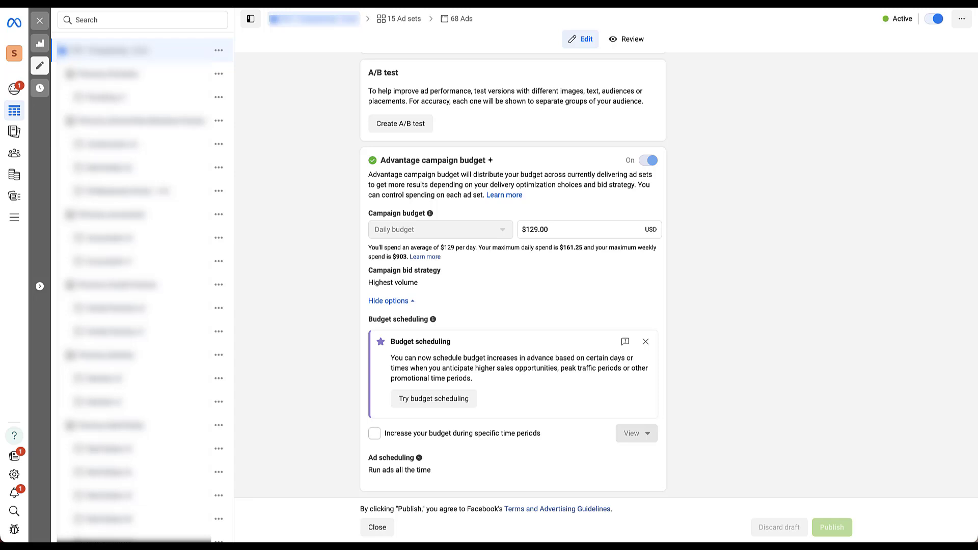
Enable scheduled budget increases with a high-demand period starting May 20 at 9:45 AM, ending May 21, adding $5 daily.
click(374, 433)
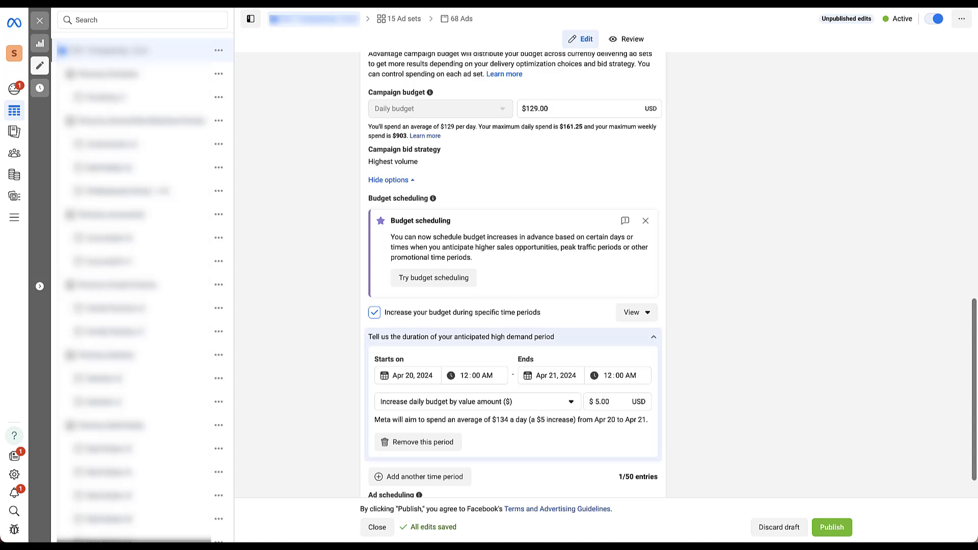
scroll(down, 3)
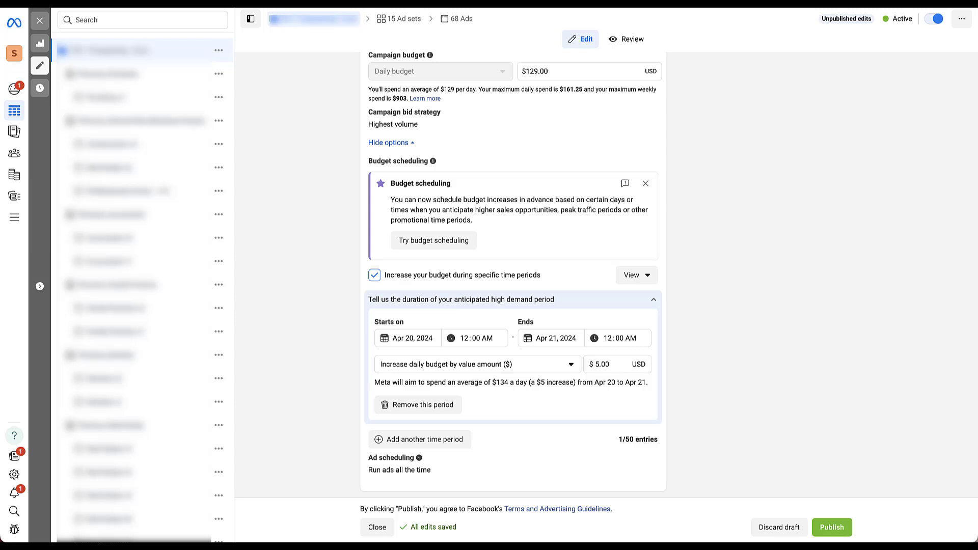
click(406, 338)
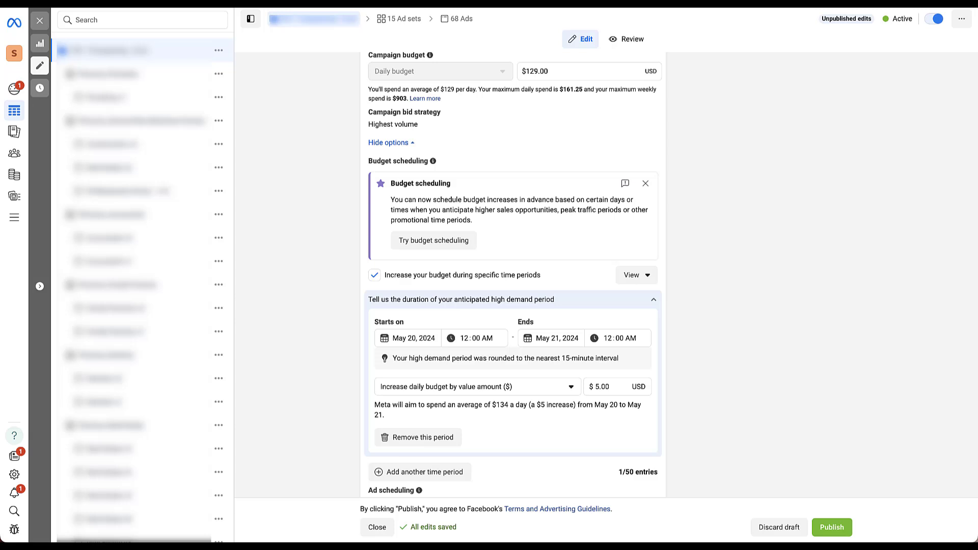
click(474, 338)
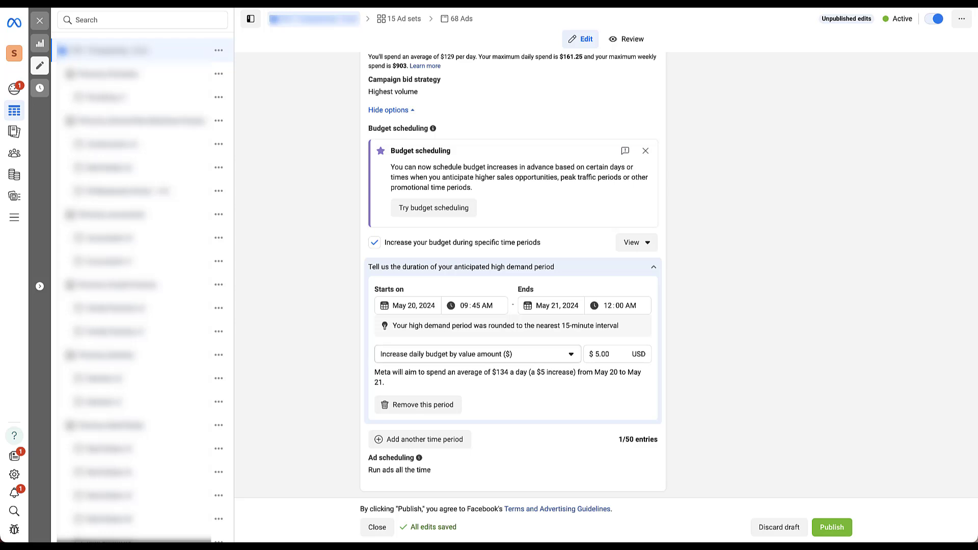
click(477, 353)
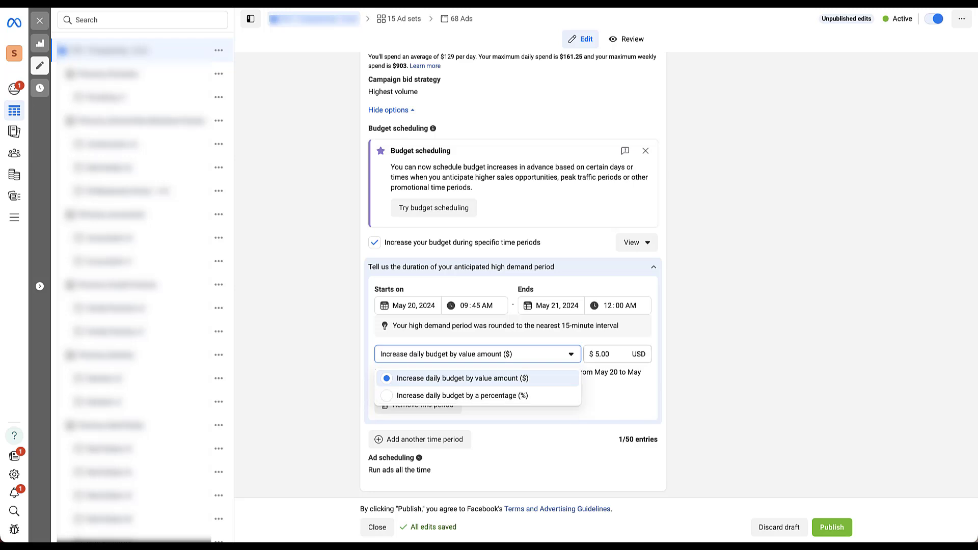
Switch the increase type to a 25% daily budget raise, targeting about $161.25 a day.
click(460, 378)
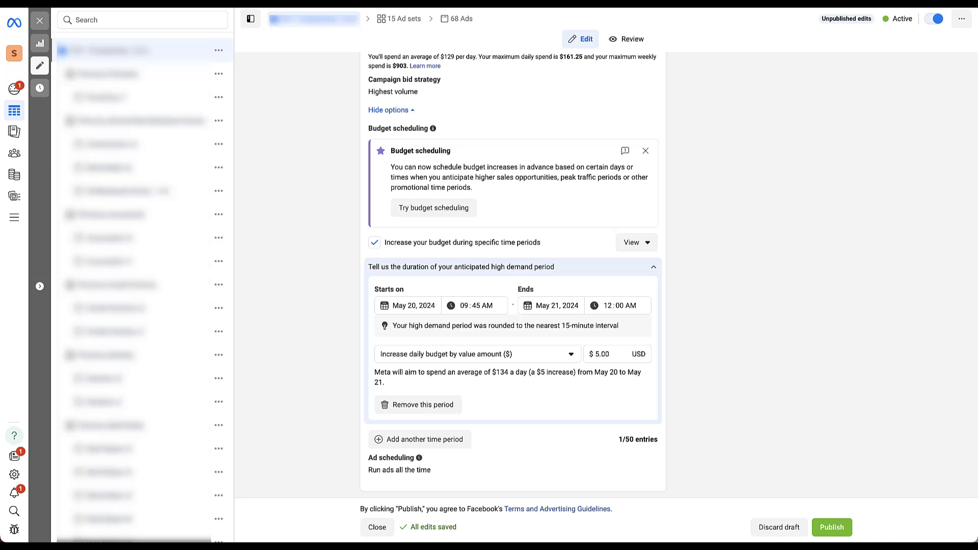
click(476, 353)
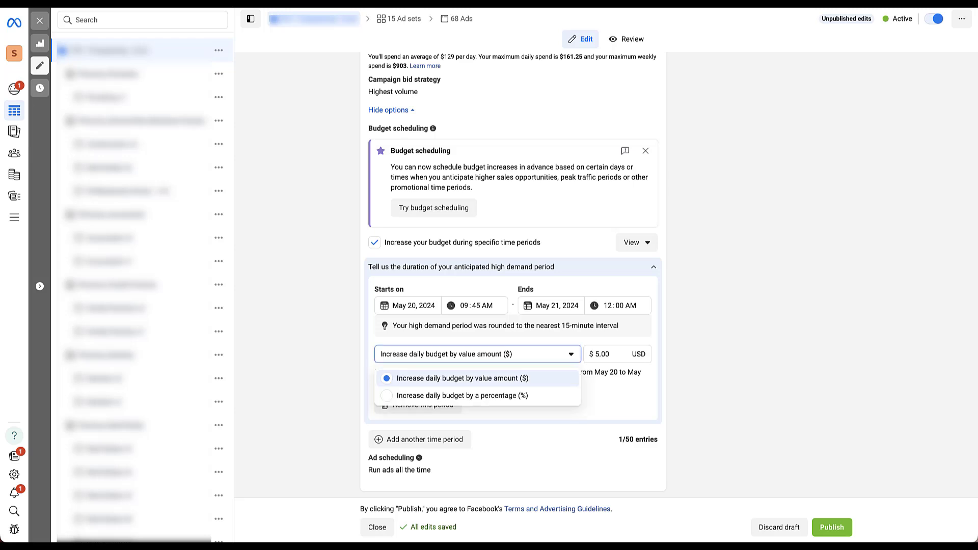
click(462, 396)
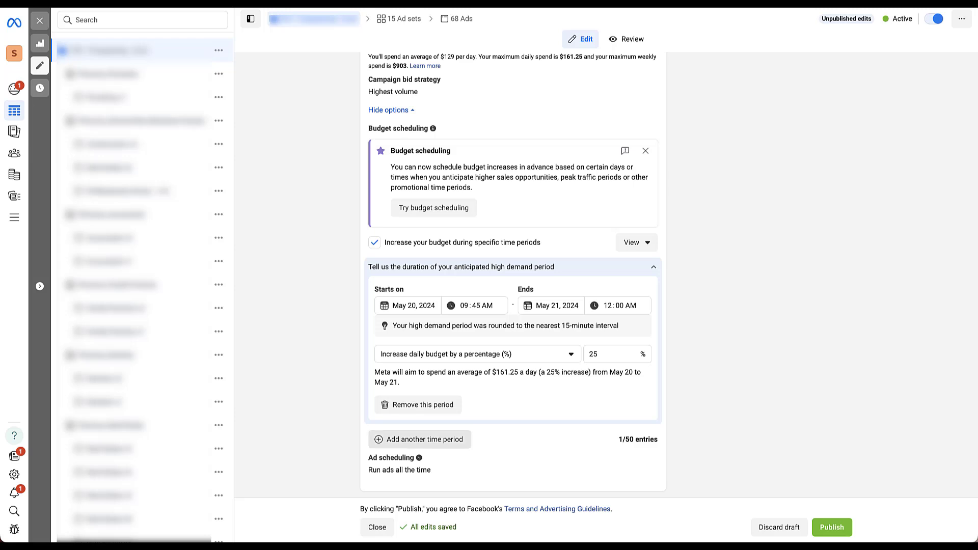
Add a second high-demand time period, then remove it, keeping the single May 20–21 $5 period.
click(419, 438)
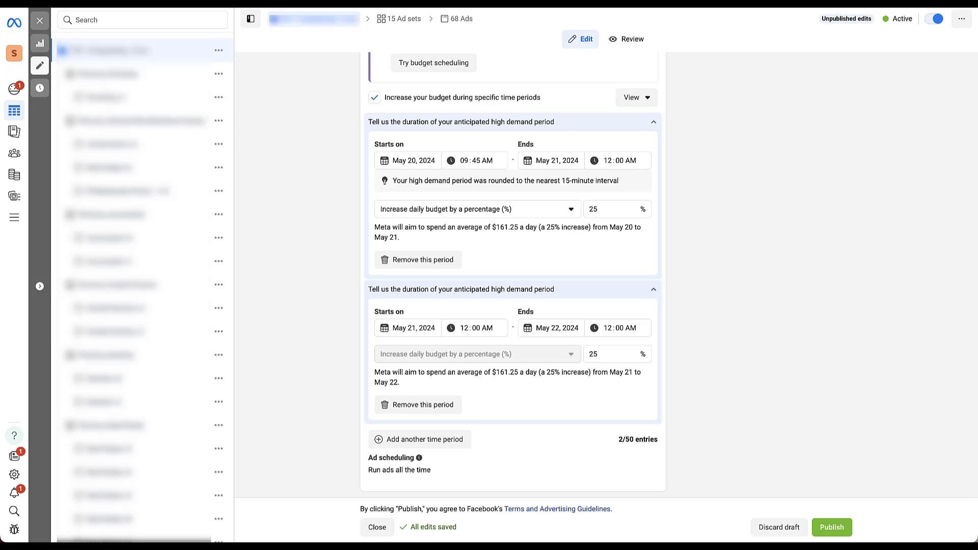
click(476, 209)
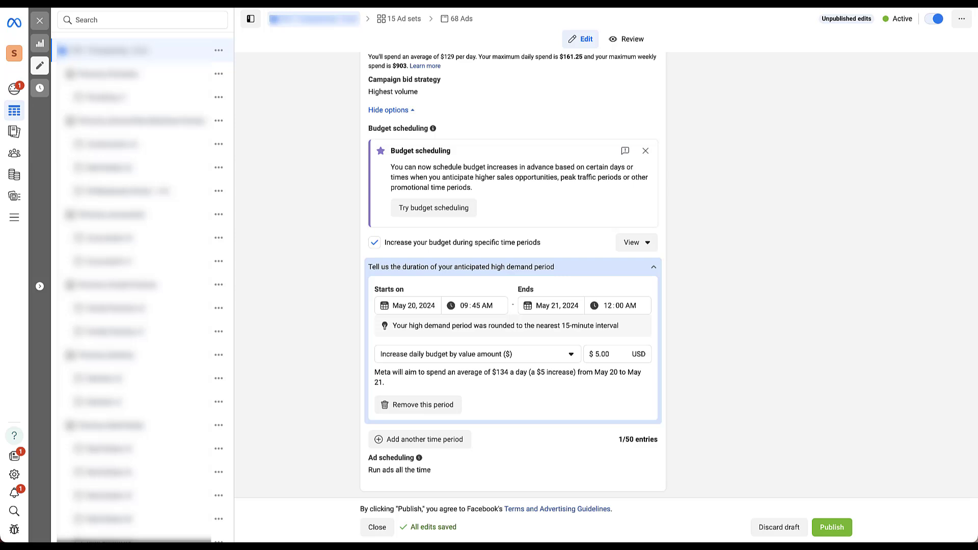
Collapse the time period into its summary line: spend $134 daily from May 20 to May 21.
click(632, 242)
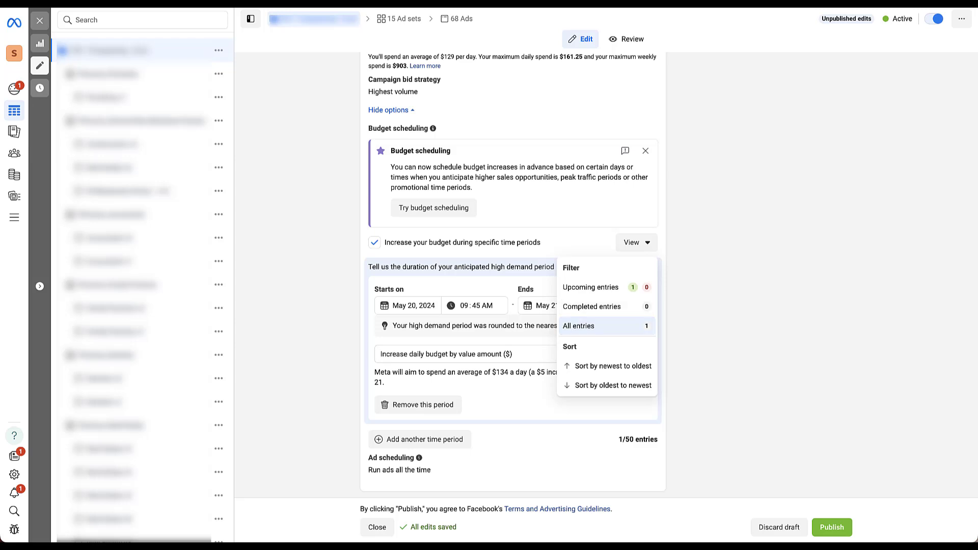
click(632, 243)
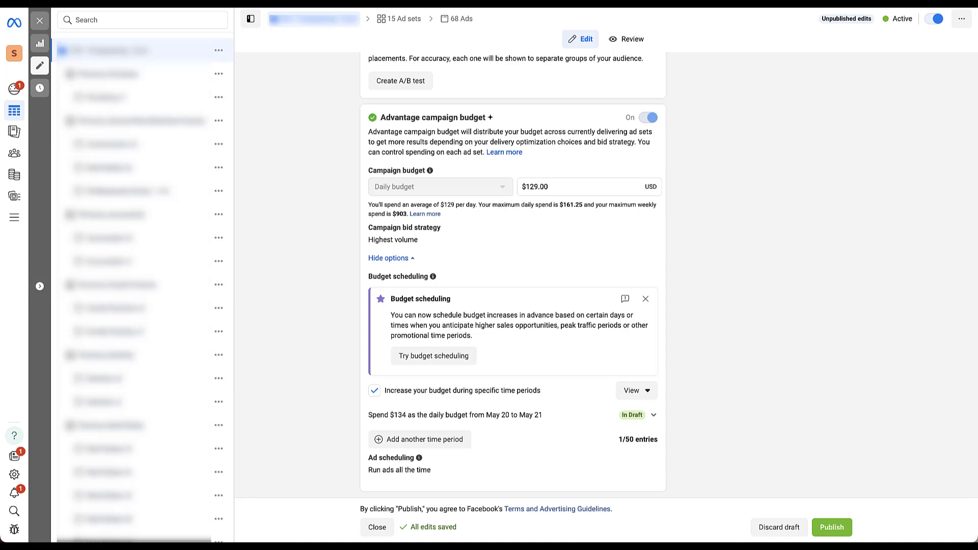
Publish the May 20–21 budget increase, then expand the scheduled entry to remove that period.
click(832, 527)
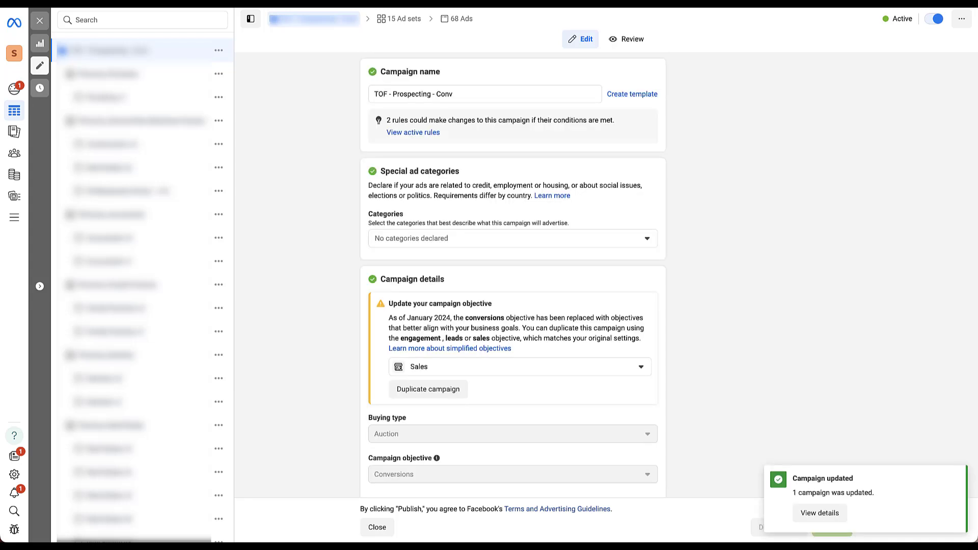
scroll(down, 3)
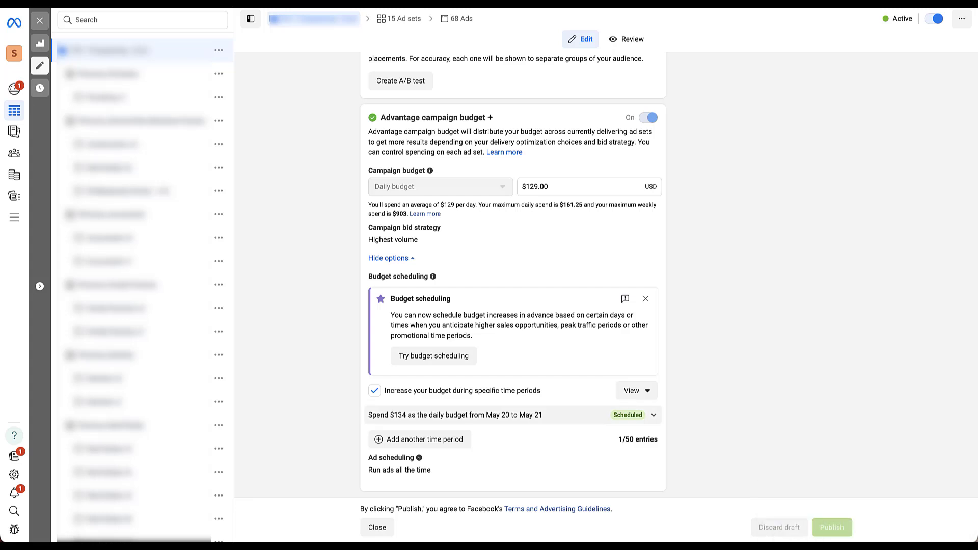
click(456, 415)
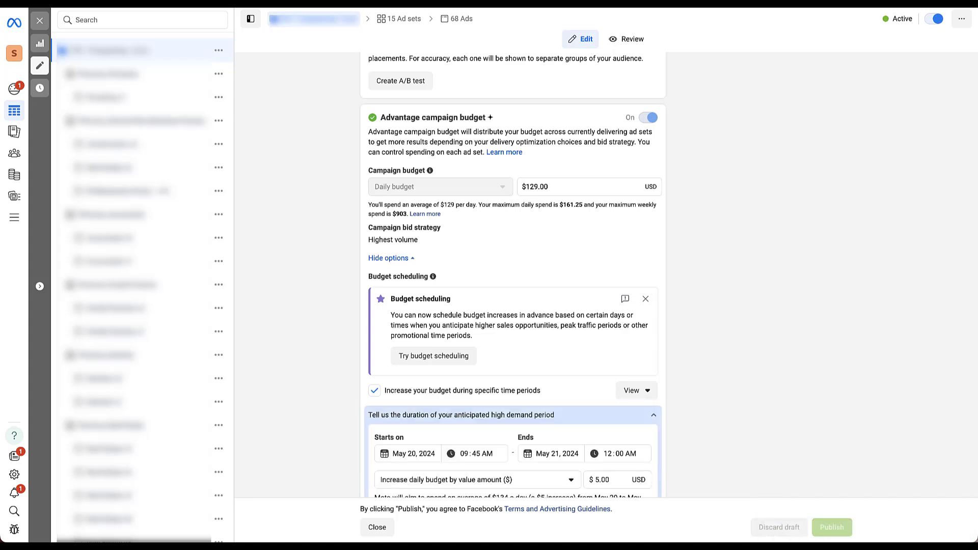
scroll(down, 3)
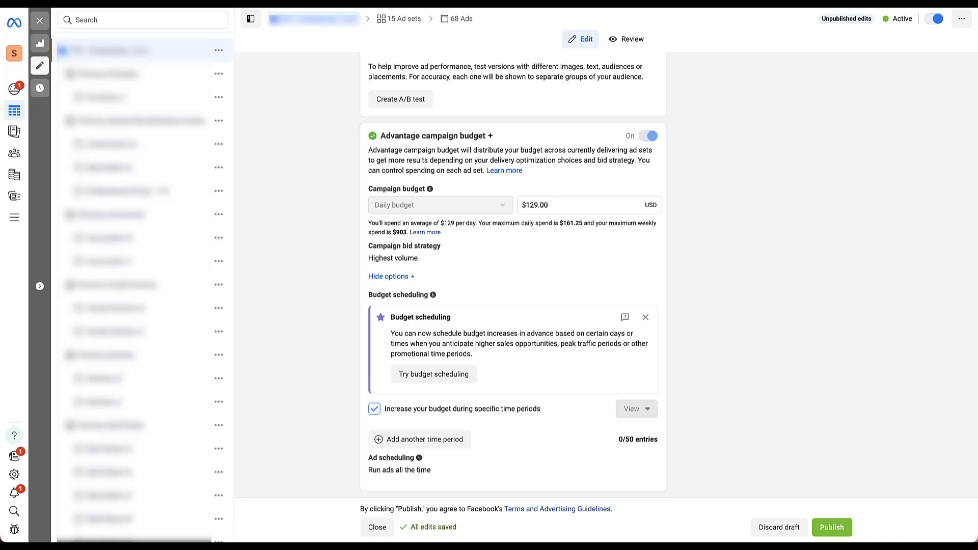
Untick 'Increase your budget during specific time periods' and publish the change.
click(374, 408)
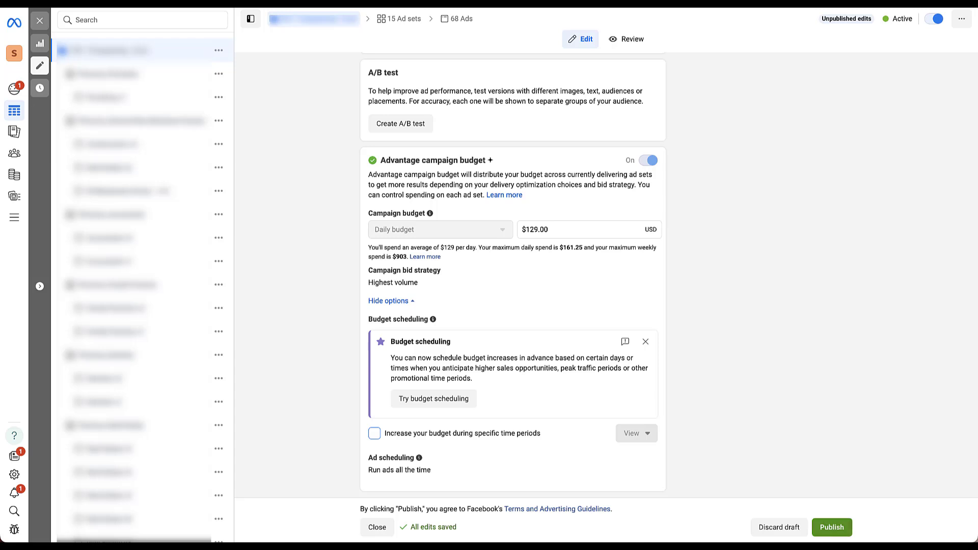
click(831, 527)
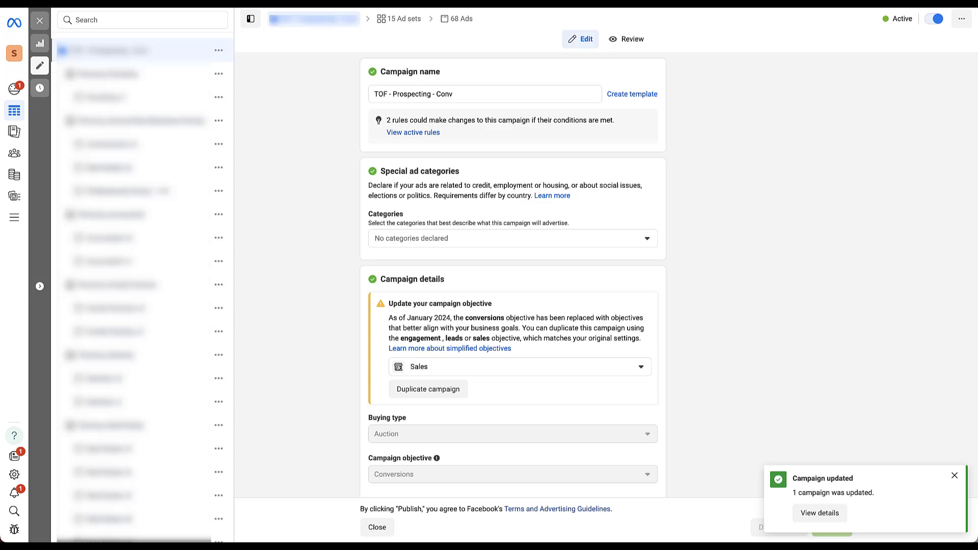
scroll(down, 3)
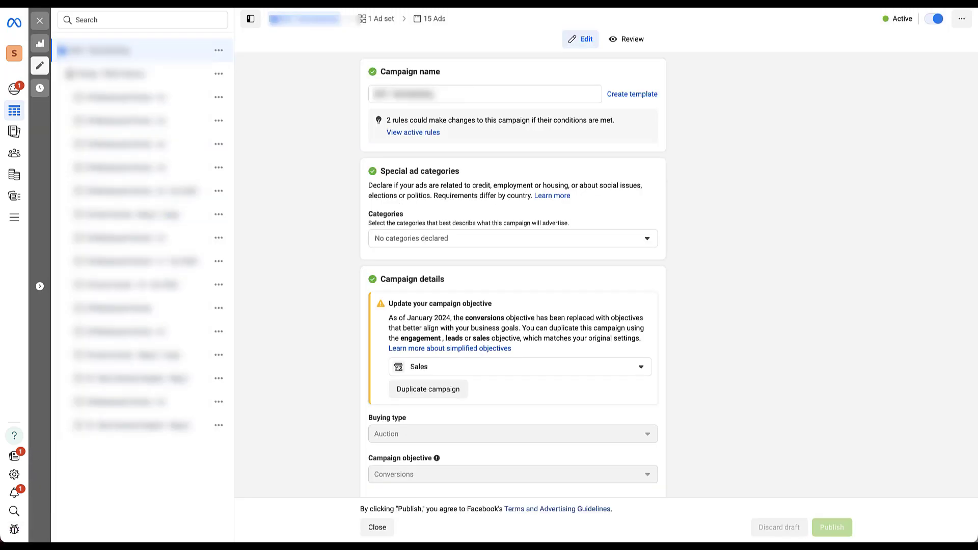
Scroll the ad set editor to its $26.00 daily budget with budget scheduling options unchecked.
scroll(down, 3)
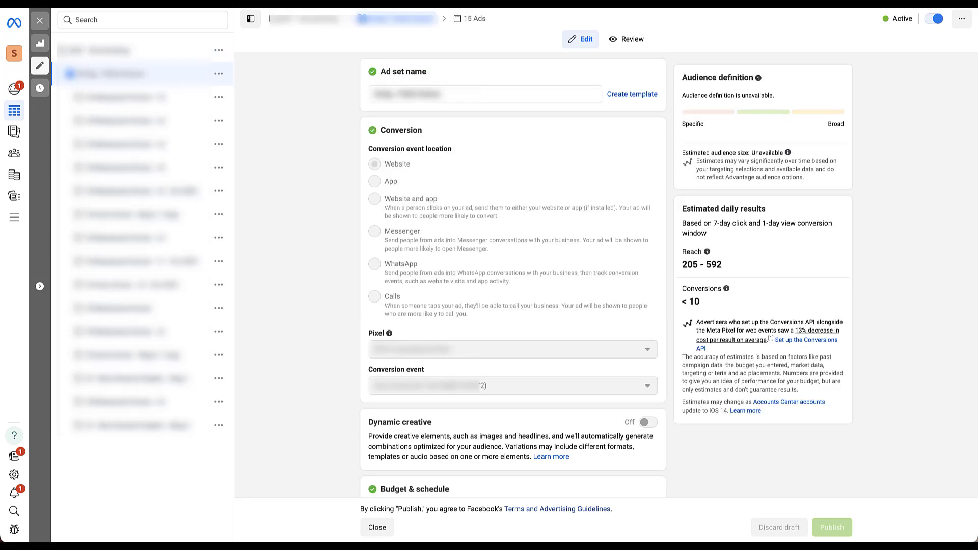
scroll(down, 3)
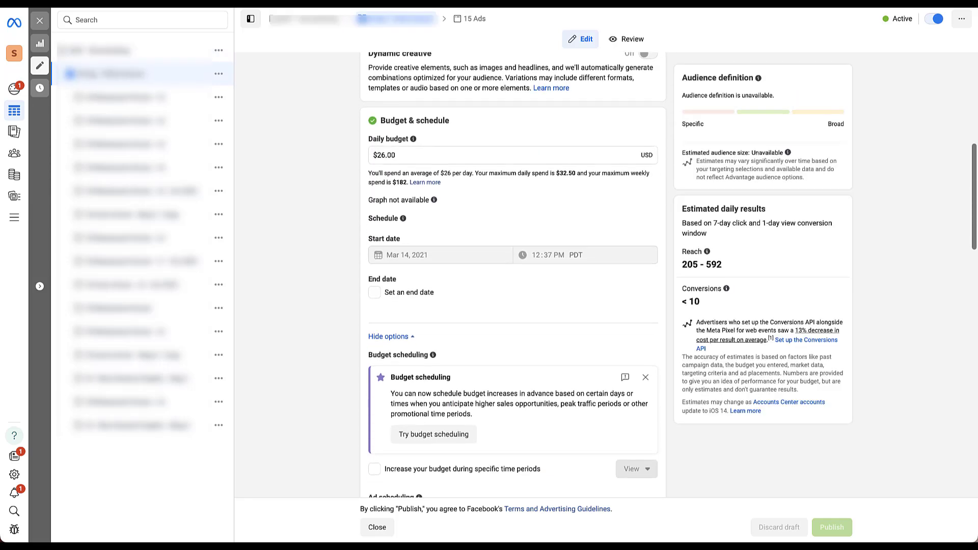
scroll(down, 3)
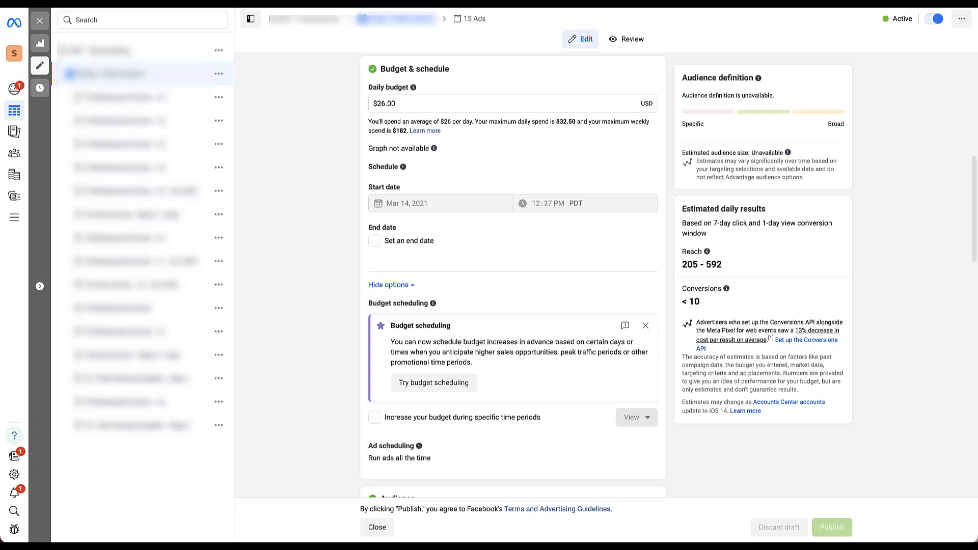